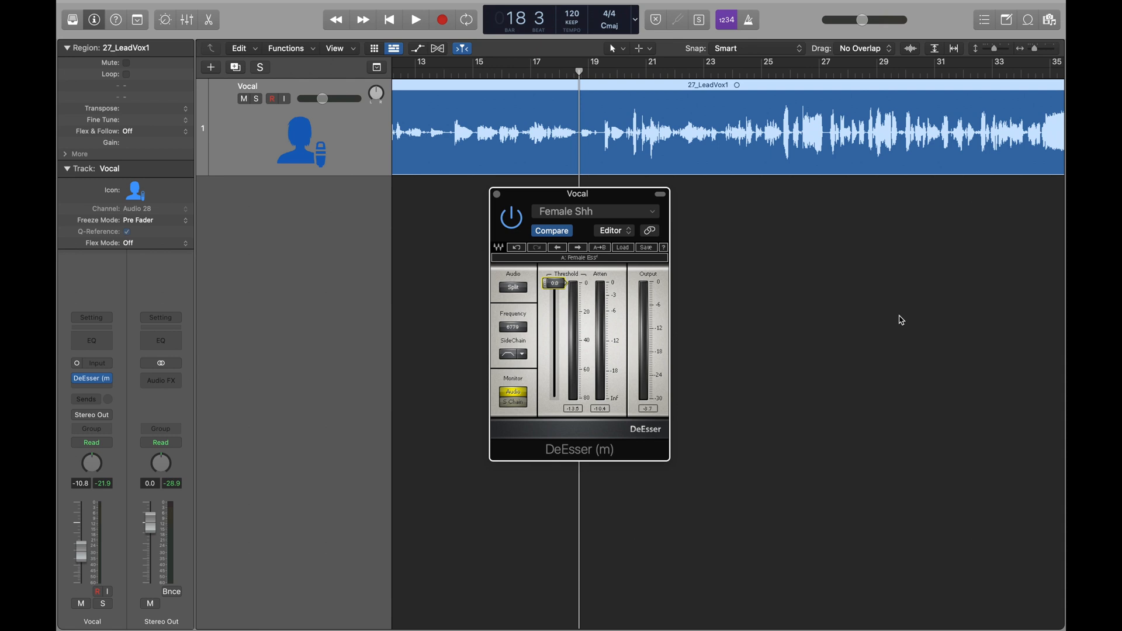
mouse_move(900, 319)
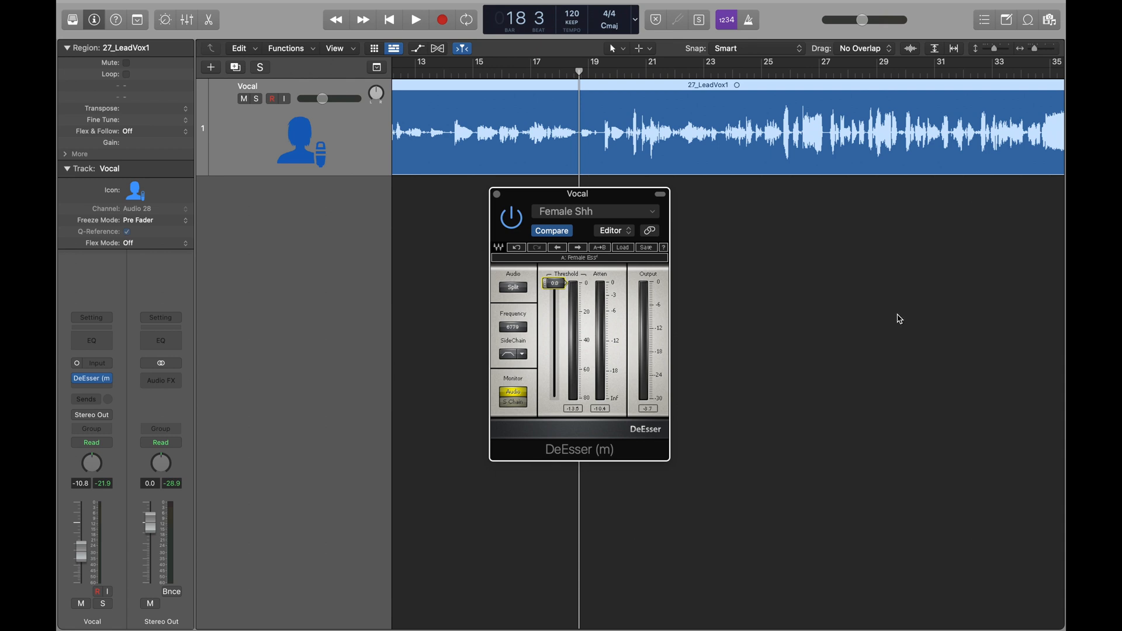
mouse_move(767, 173)
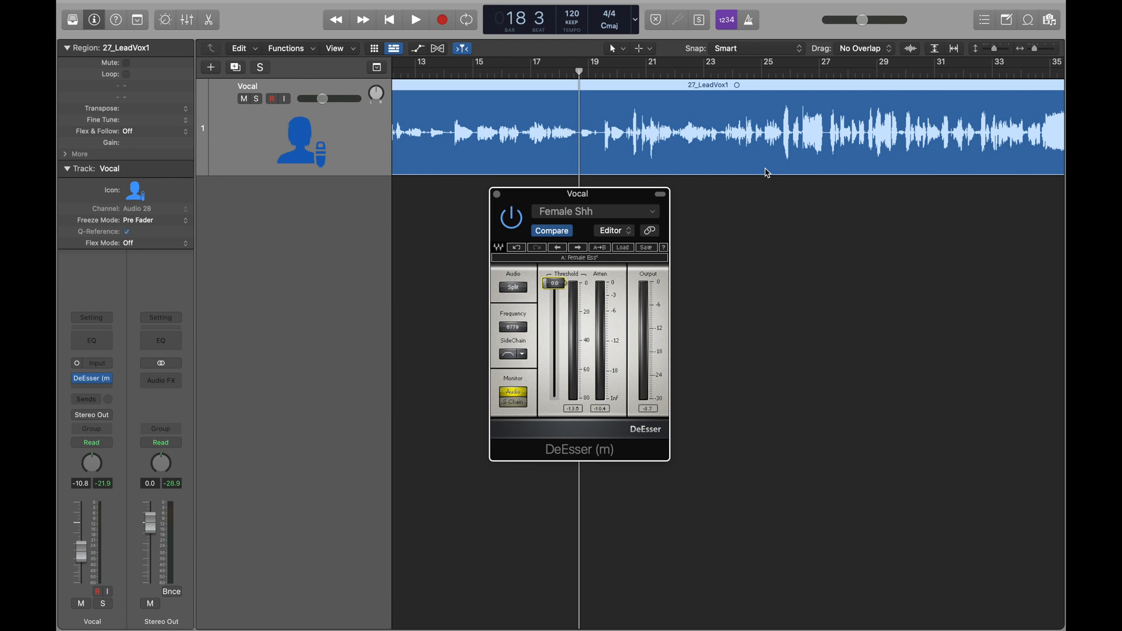
mouse_move(370, 147)
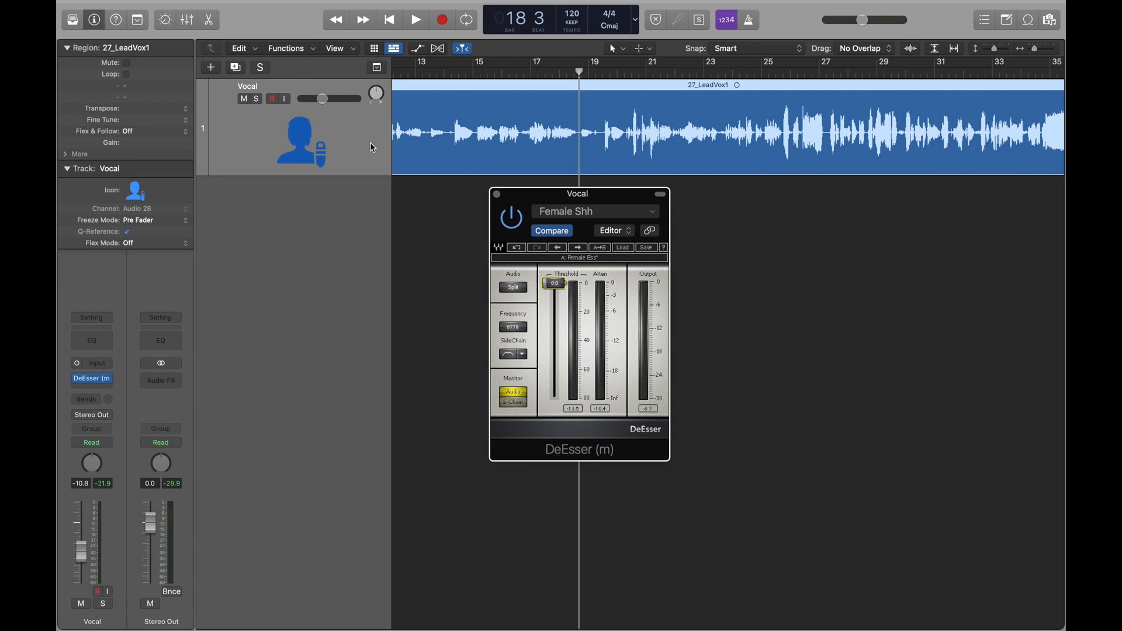
mouse_move(390, 150)
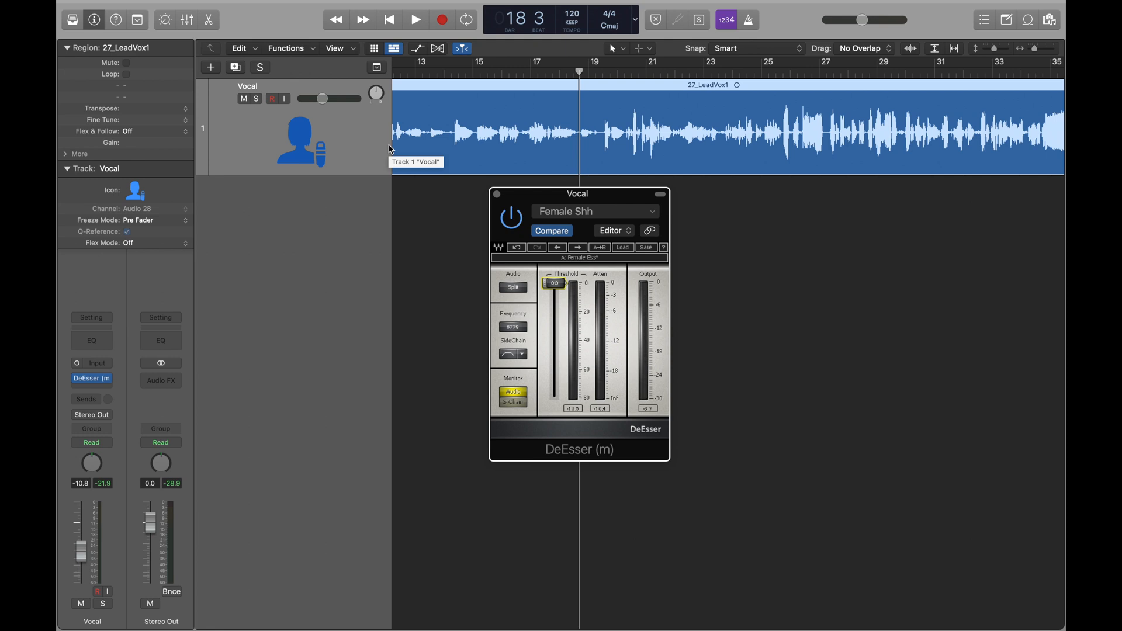
- Load the Female Shh factory preset into the DeEsser and reopen the list to confirm it
drag(577, 192, 535, 156)
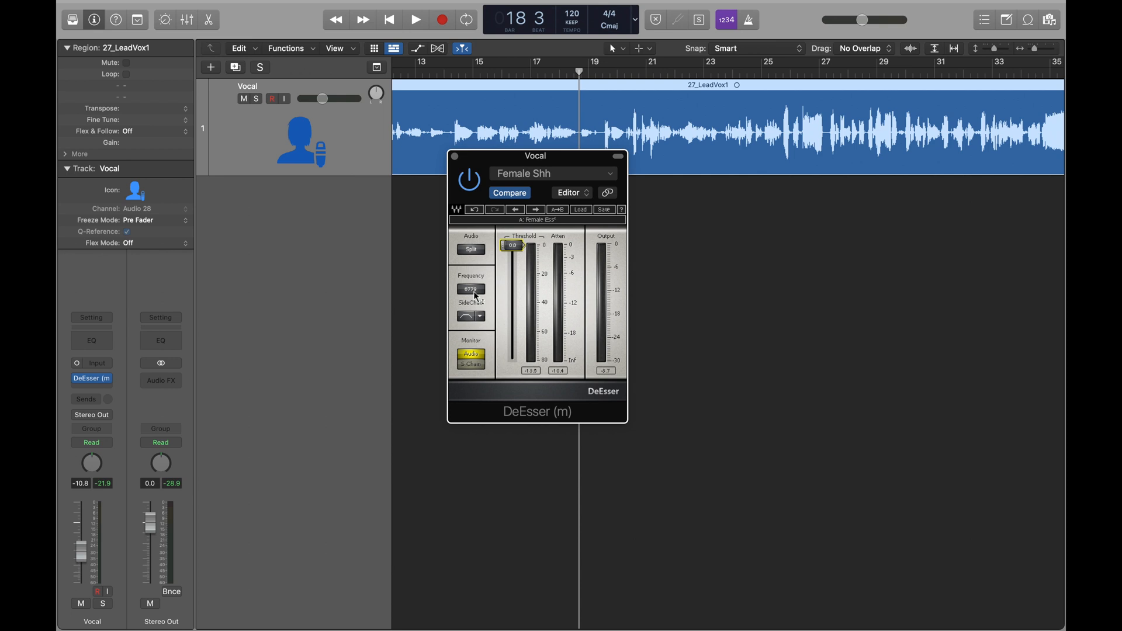
mouse_move(591, 205)
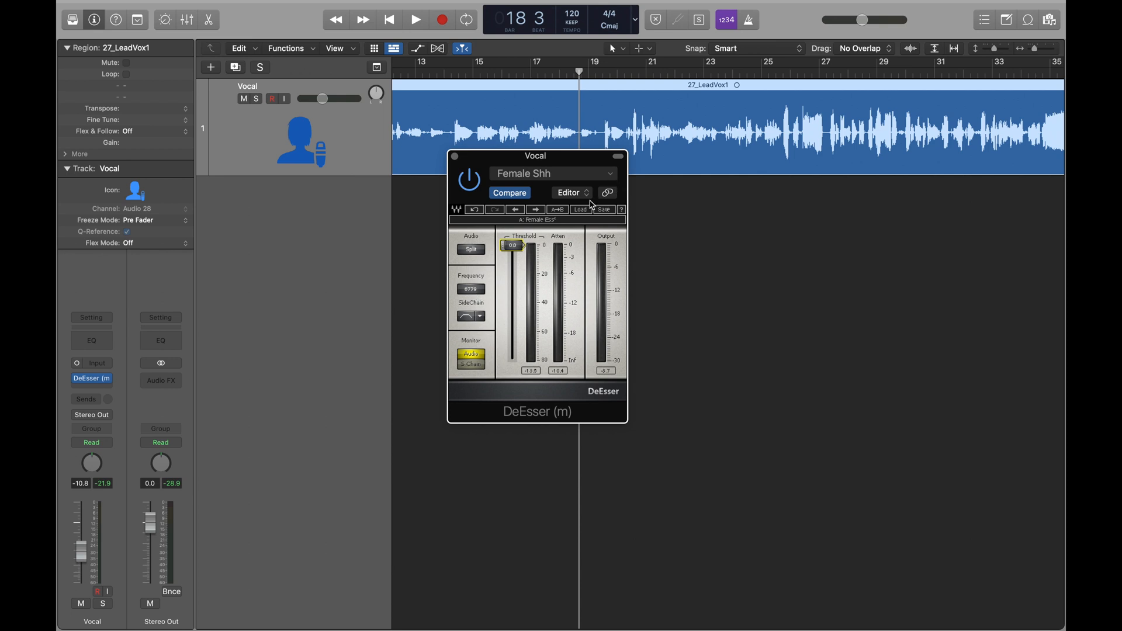
click(580, 209)
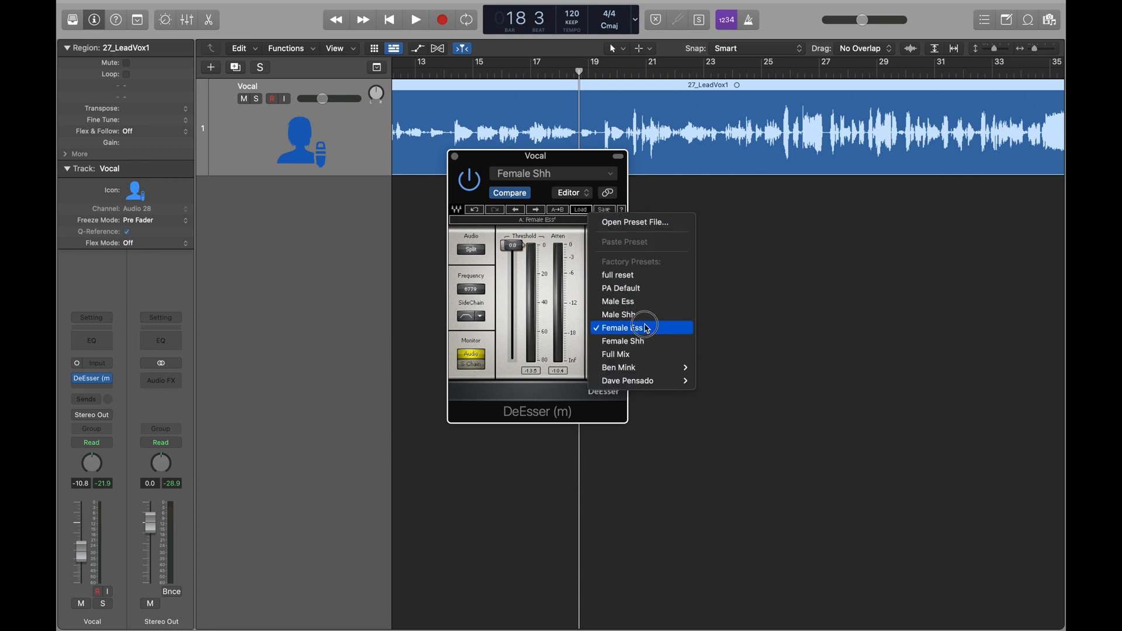
mouse_move(637, 340)
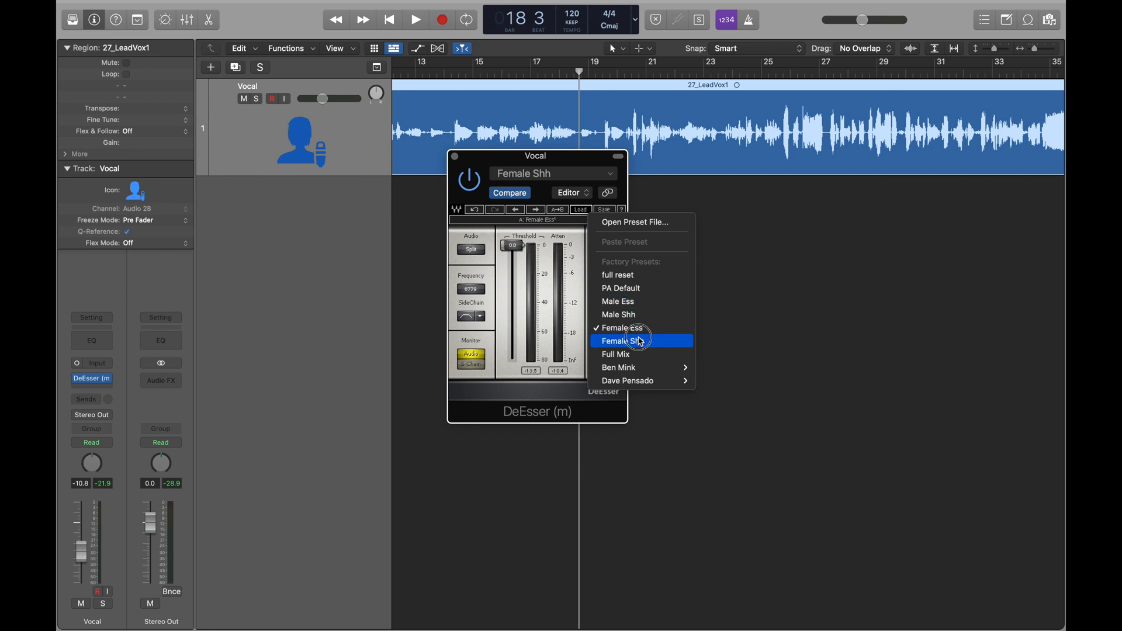
click(621, 340)
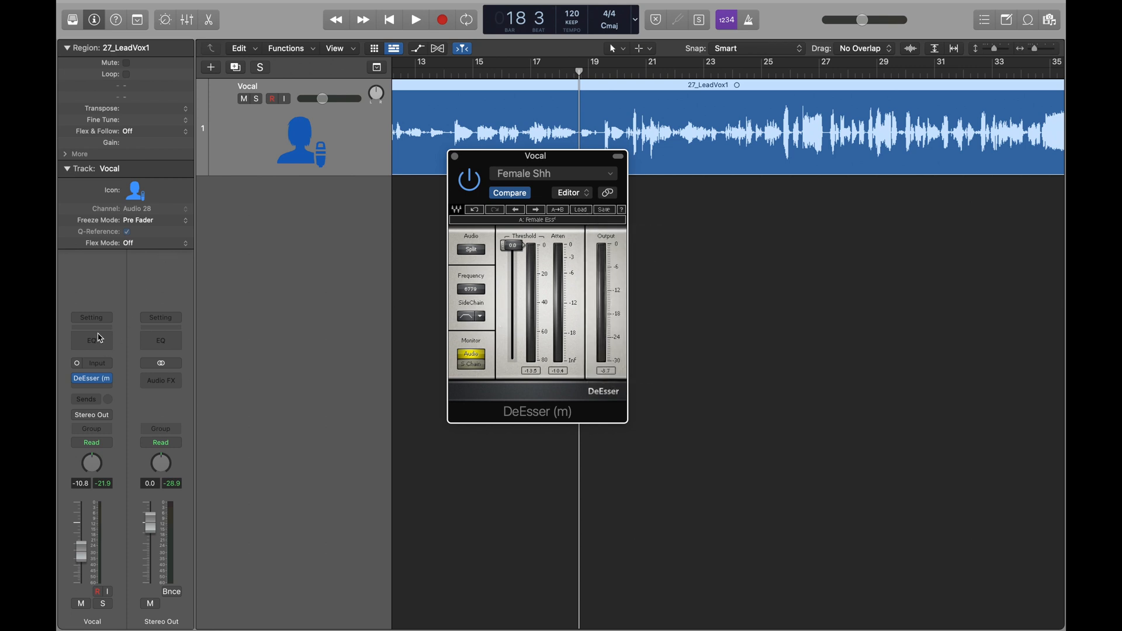
mouse_move(245, 359)
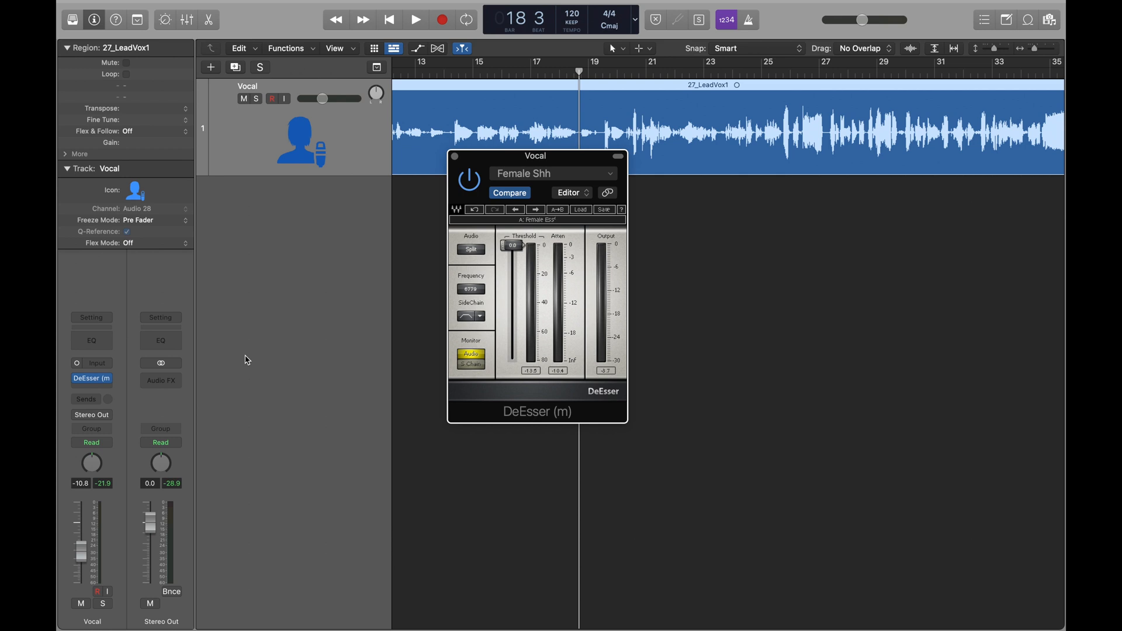
mouse_move(476, 298)
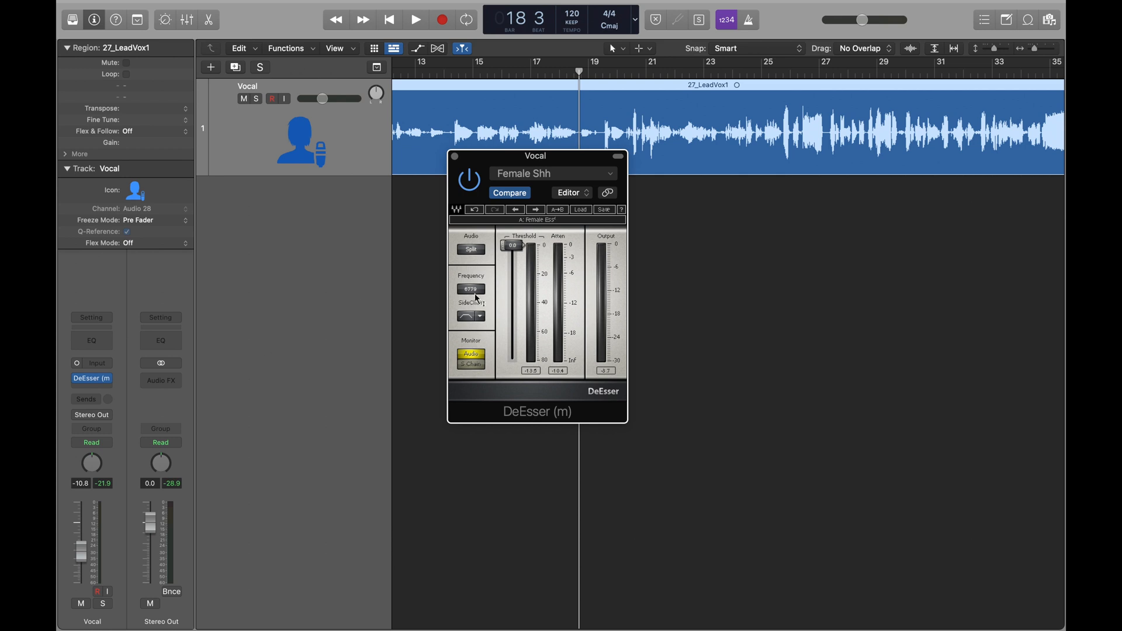
click(580, 209)
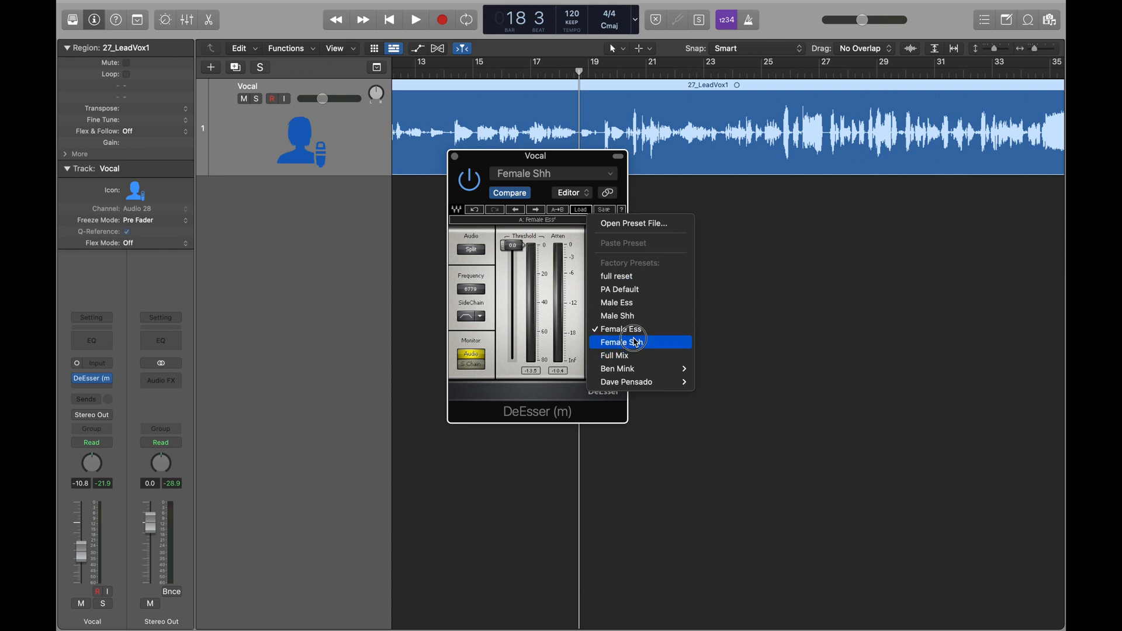
mouse_move(641, 315)
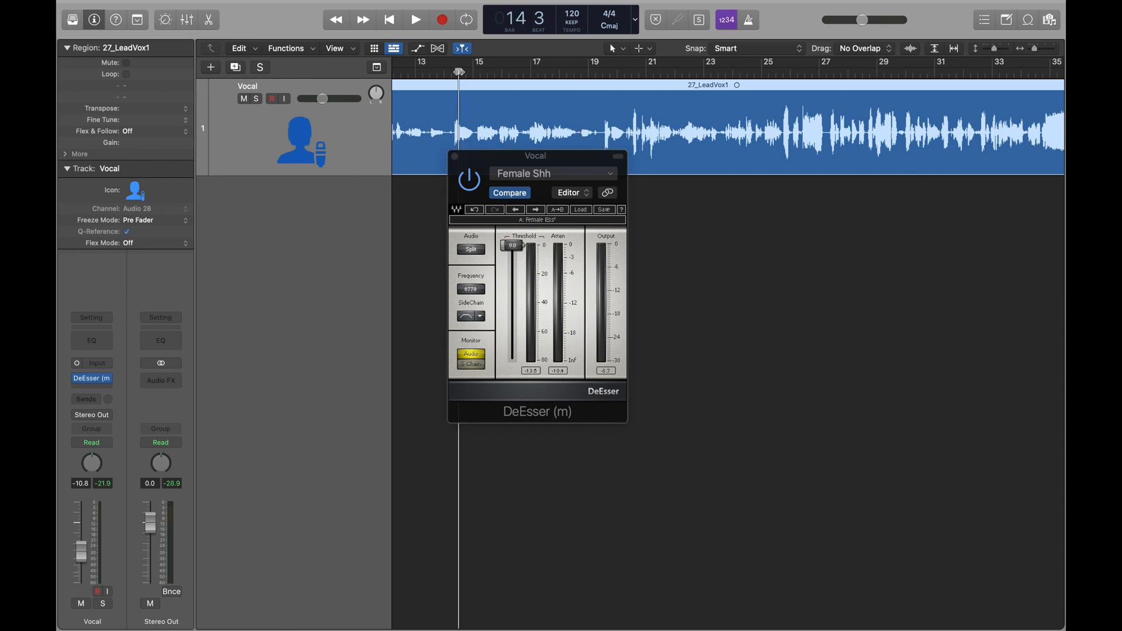
- Set a cycle range over bars 19–23 and audition the vocal through the DeEsser
click(415, 20)
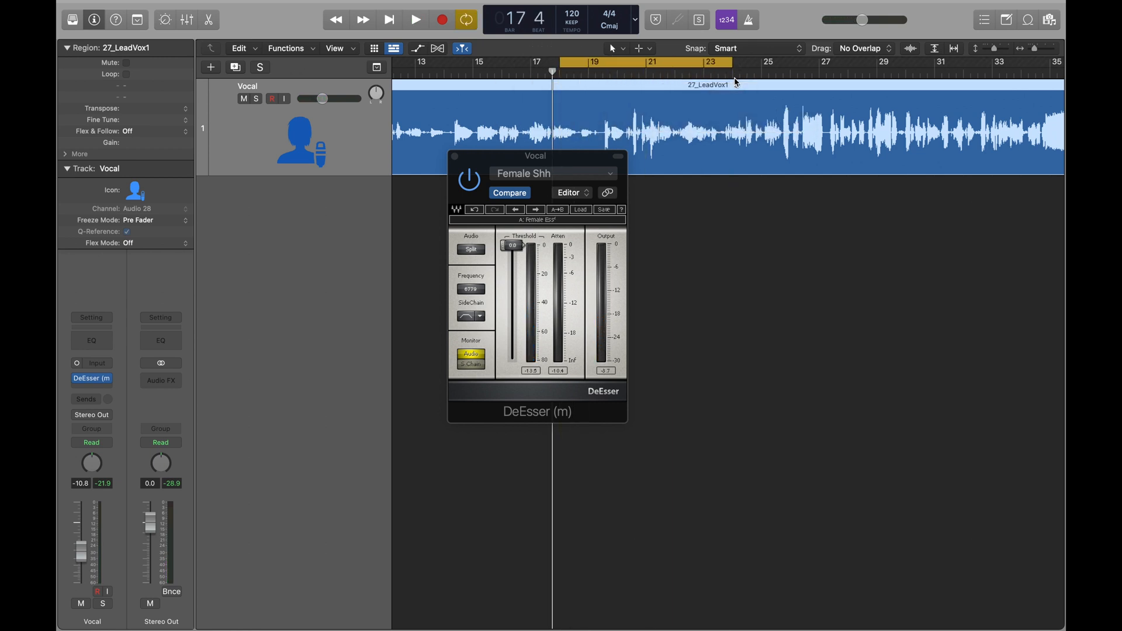
click(416, 20)
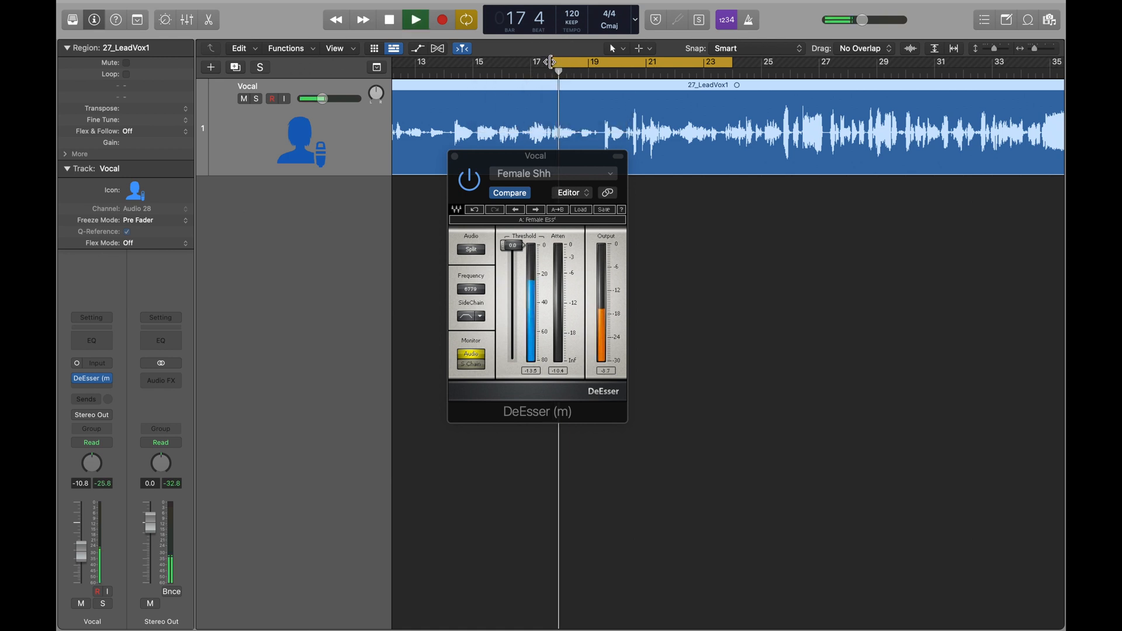
click(388, 20)
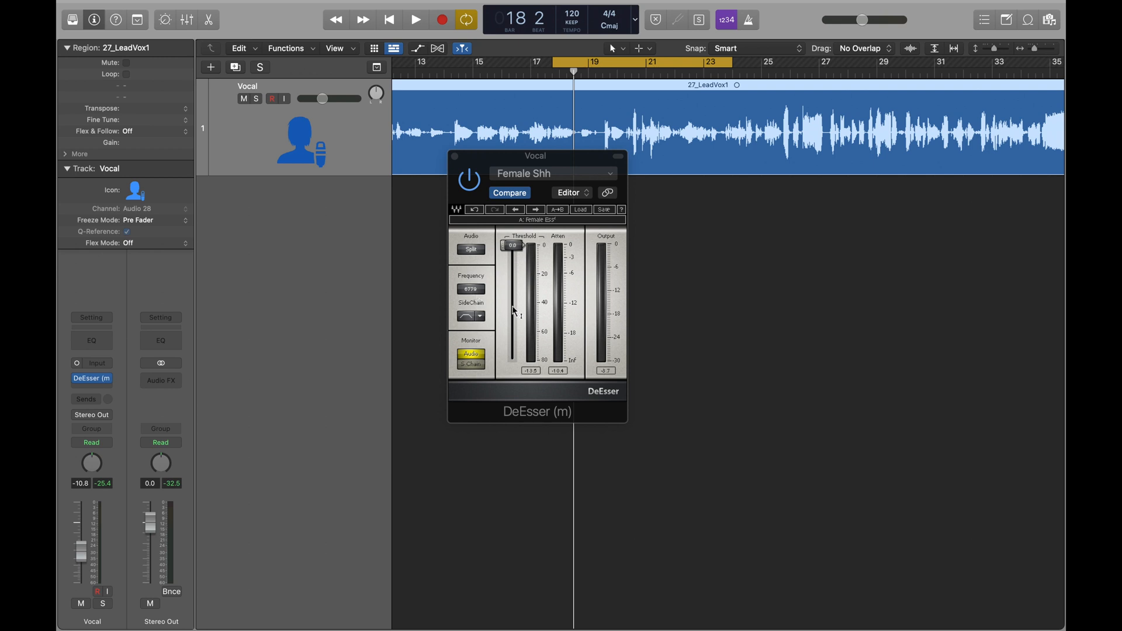
- Lower the DeEsser threshold to around -30 dB
click(512, 244)
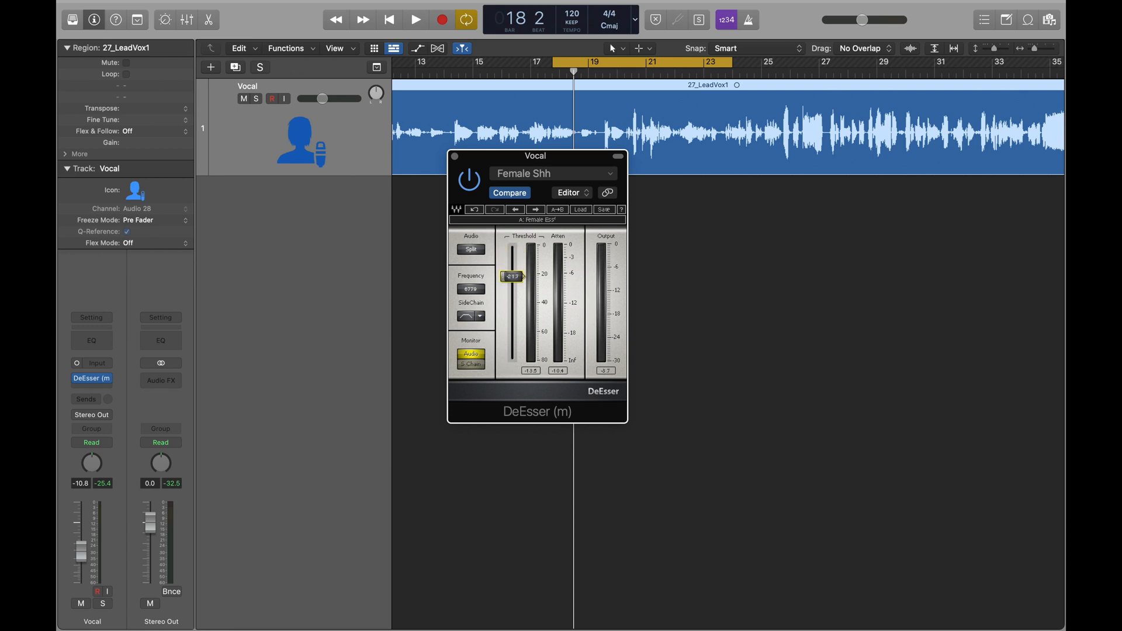
click(414, 20)
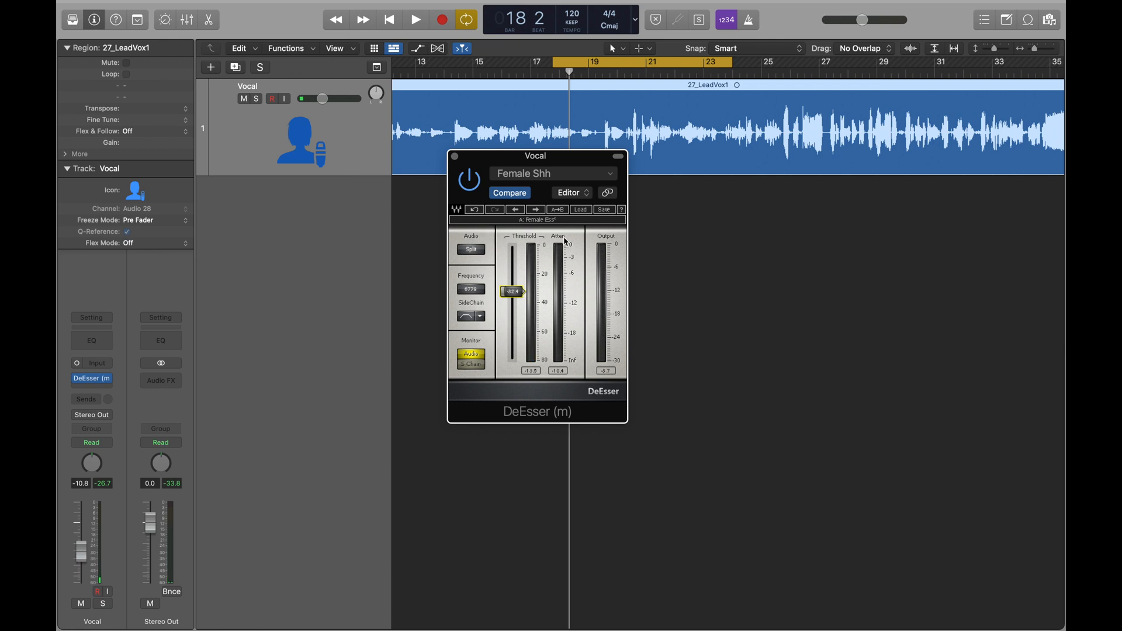
mouse_move(542, 285)
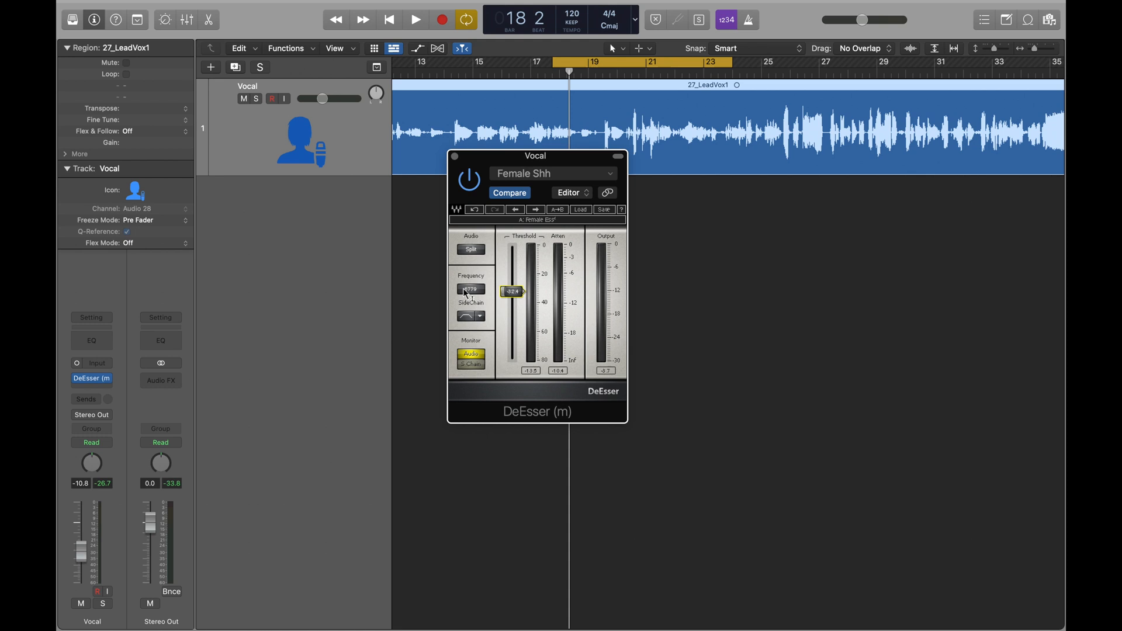
- Audition with a lower threshold and switch the DeEsser audio mode from Wide to Split
click(415, 20)
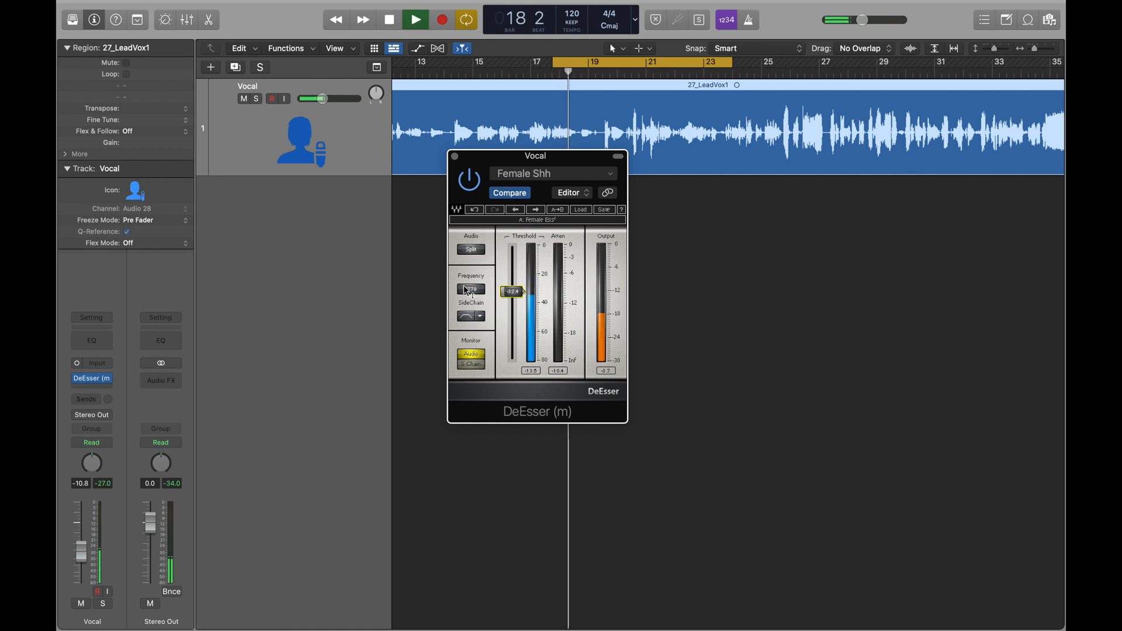
click(471, 249)
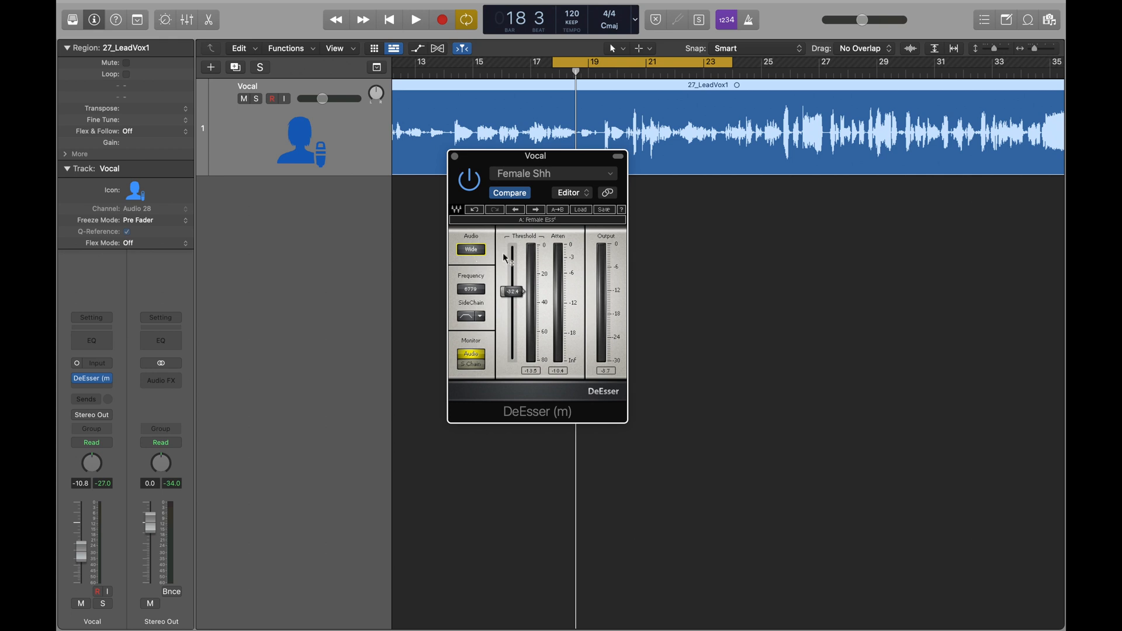
mouse_move(668, 209)
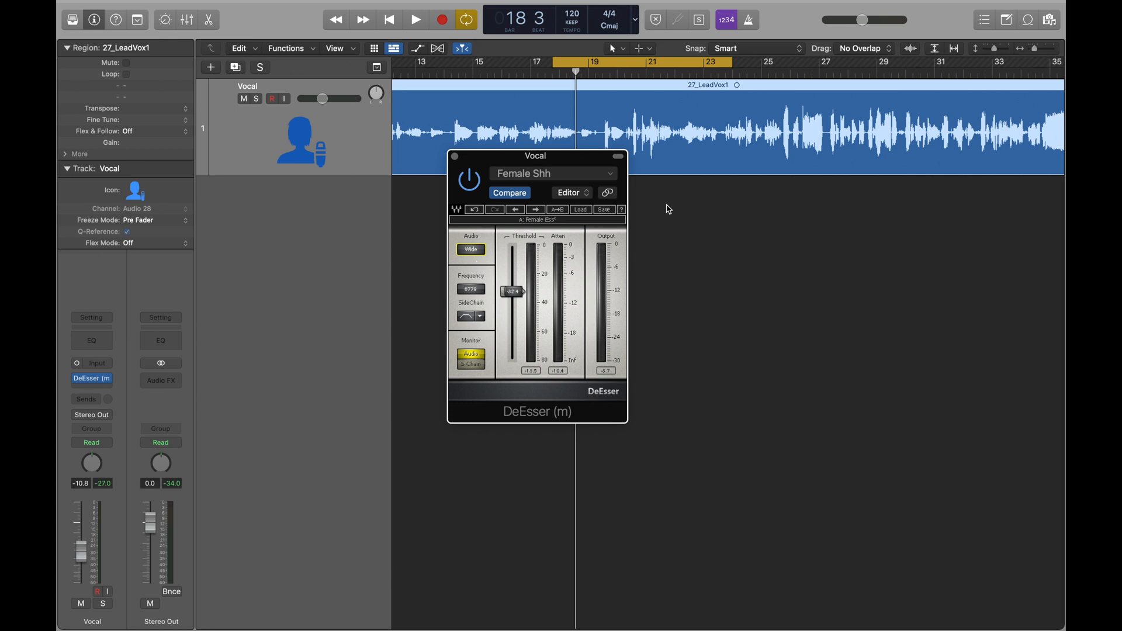
mouse_move(484, 278)
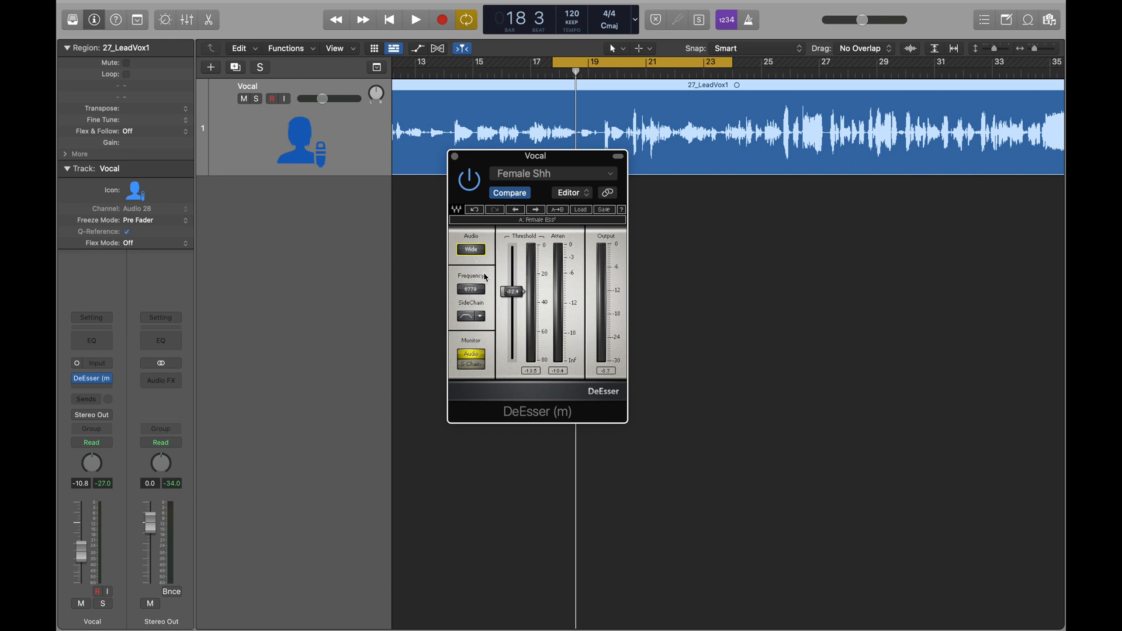
click(415, 20)
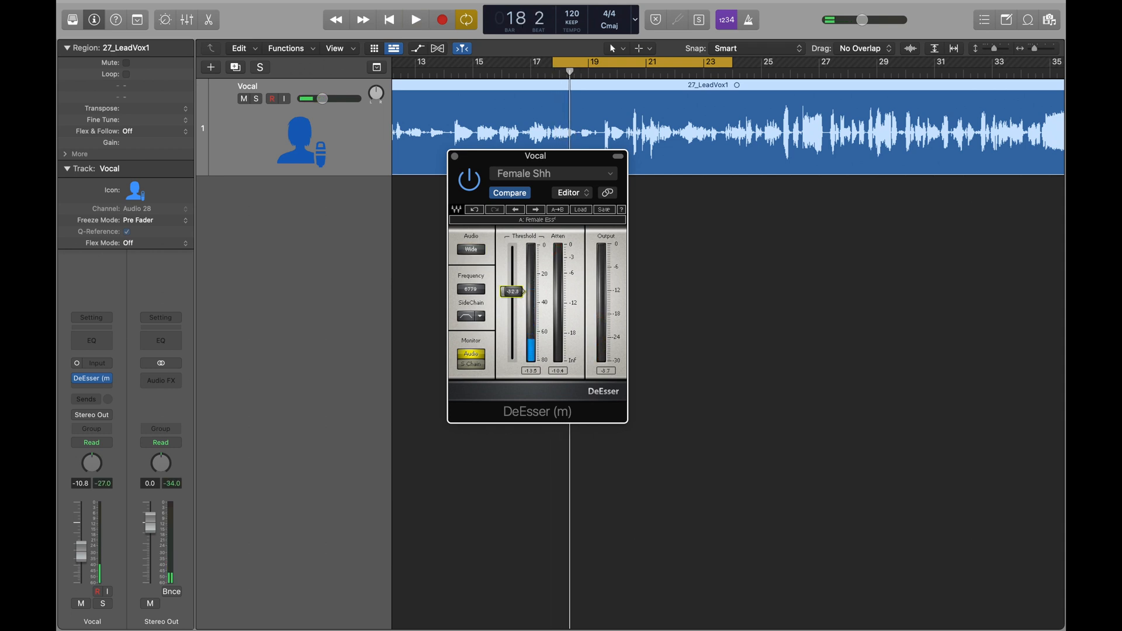
drag(512, 291, 512, 296)
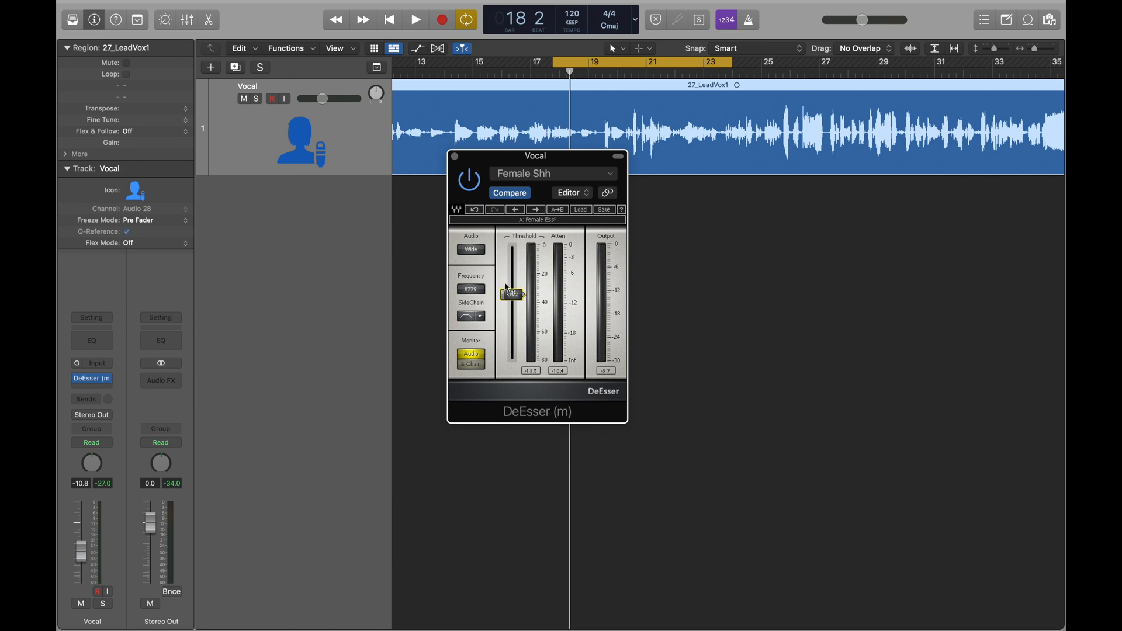
click(415, 20)
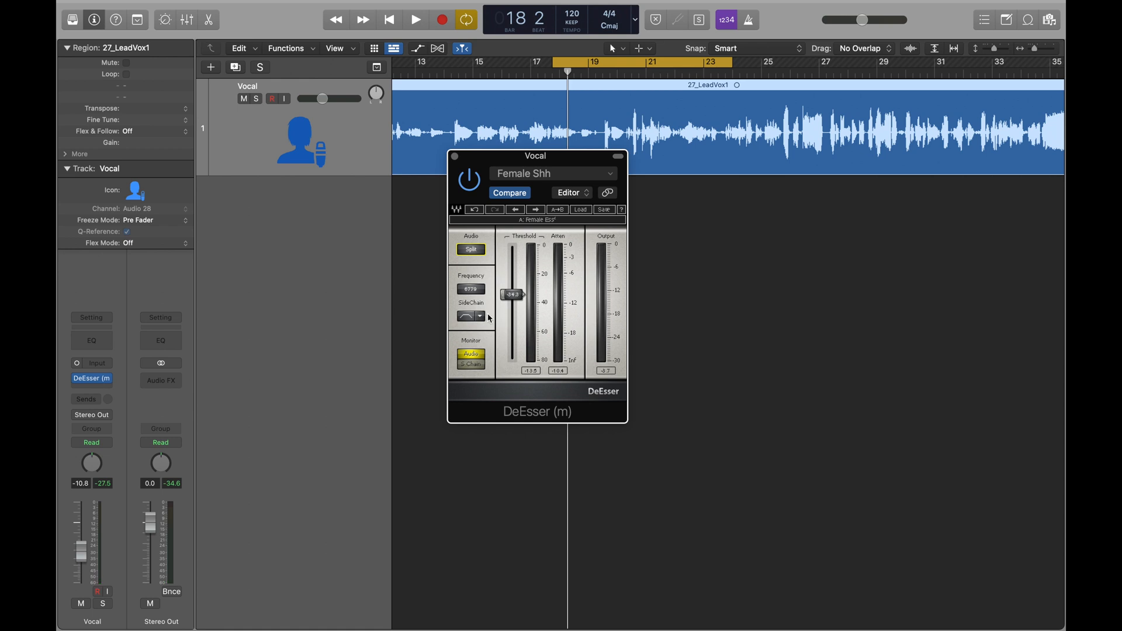
- Change the sidechain filter from BandPass to HighPass and play the vocal to hear it
click(478, 317)
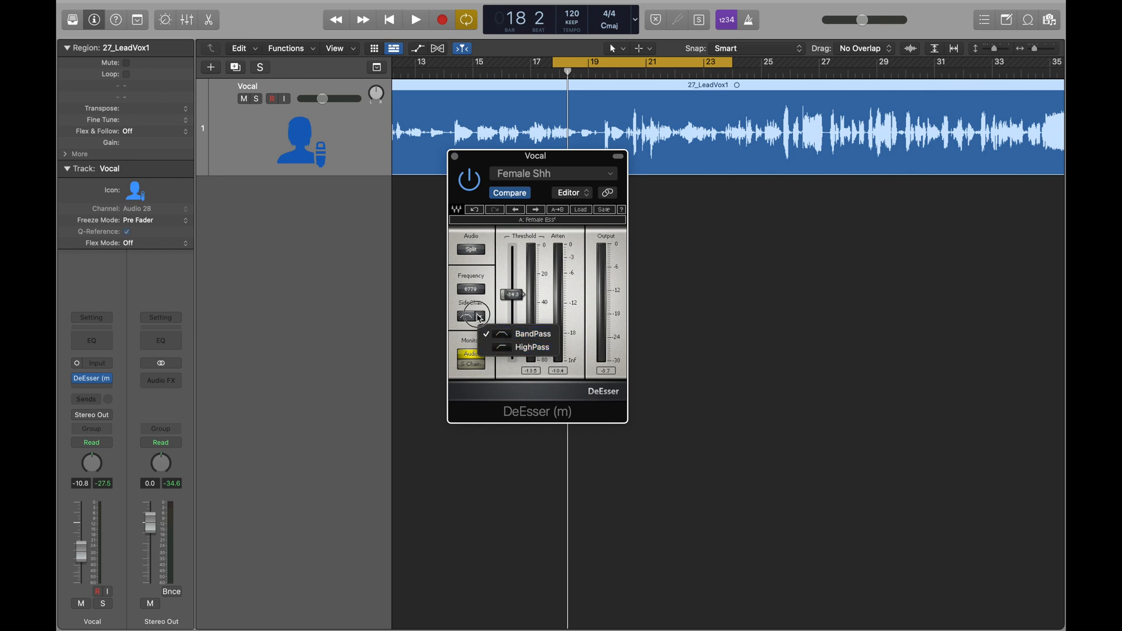
click(533, 333)
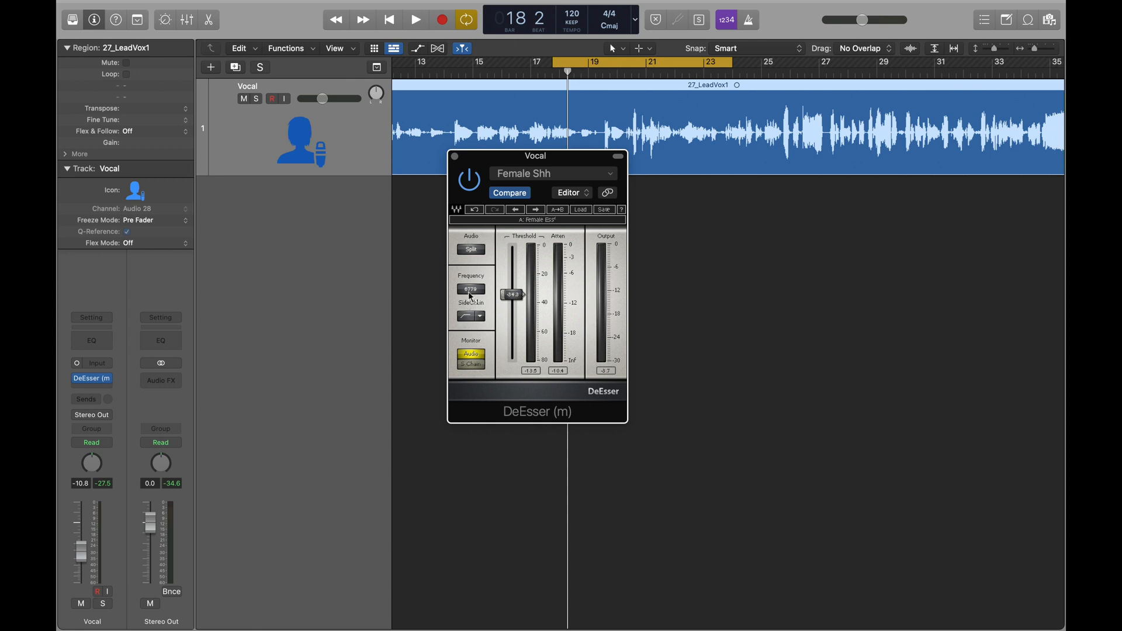
click(415, 20)
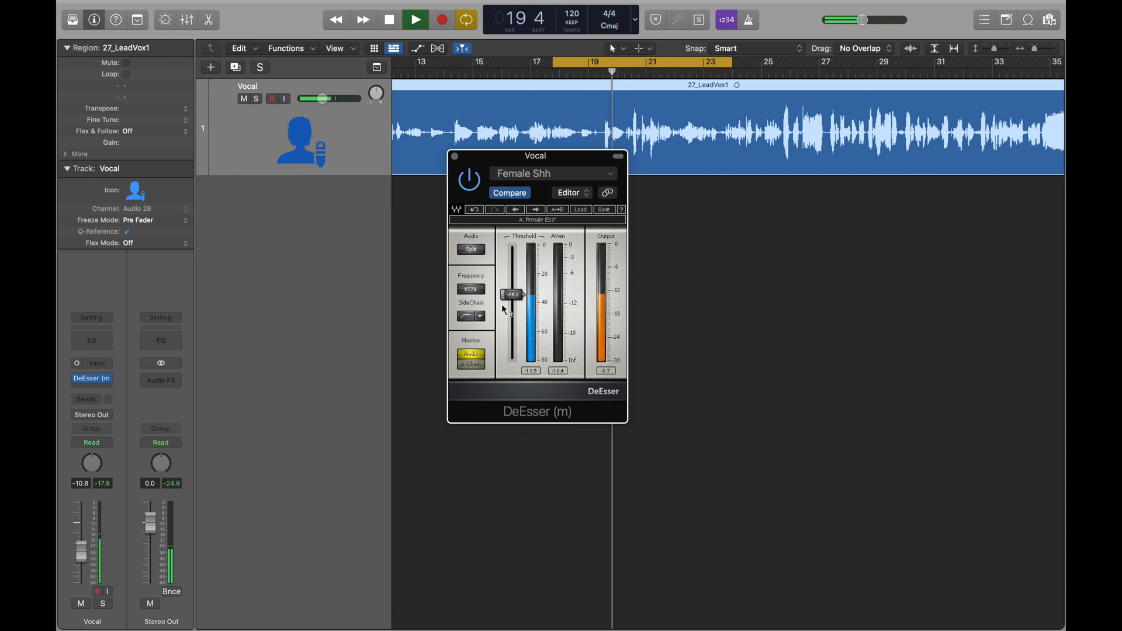
click(388, 19)
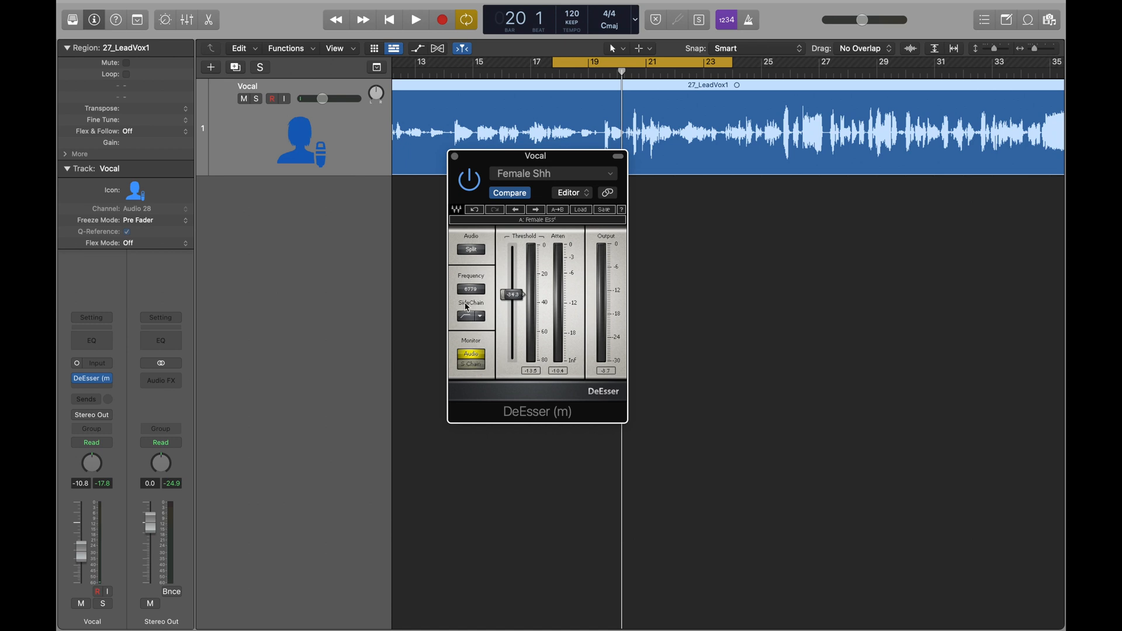
mouse_move(472, 337)
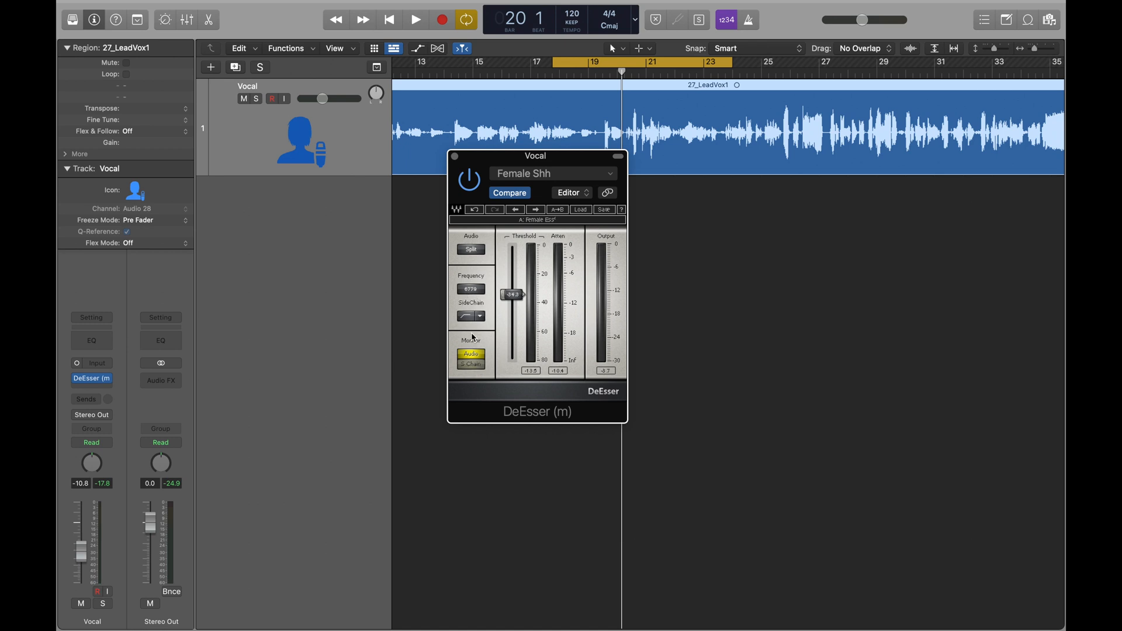
click(471, 365)
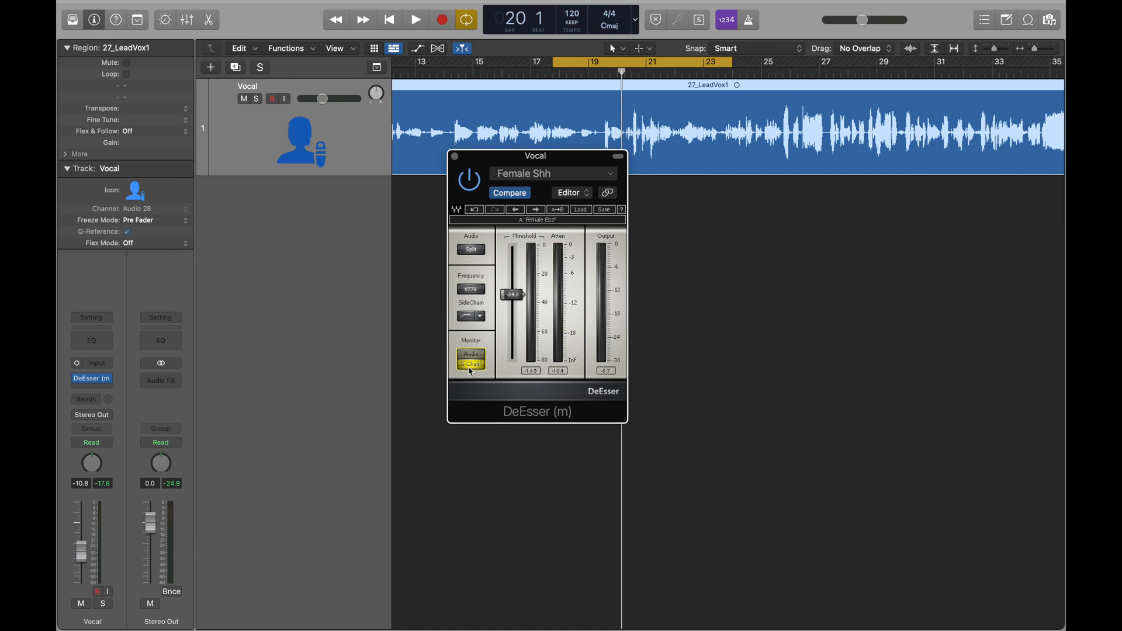
mouse_move(465, 341)
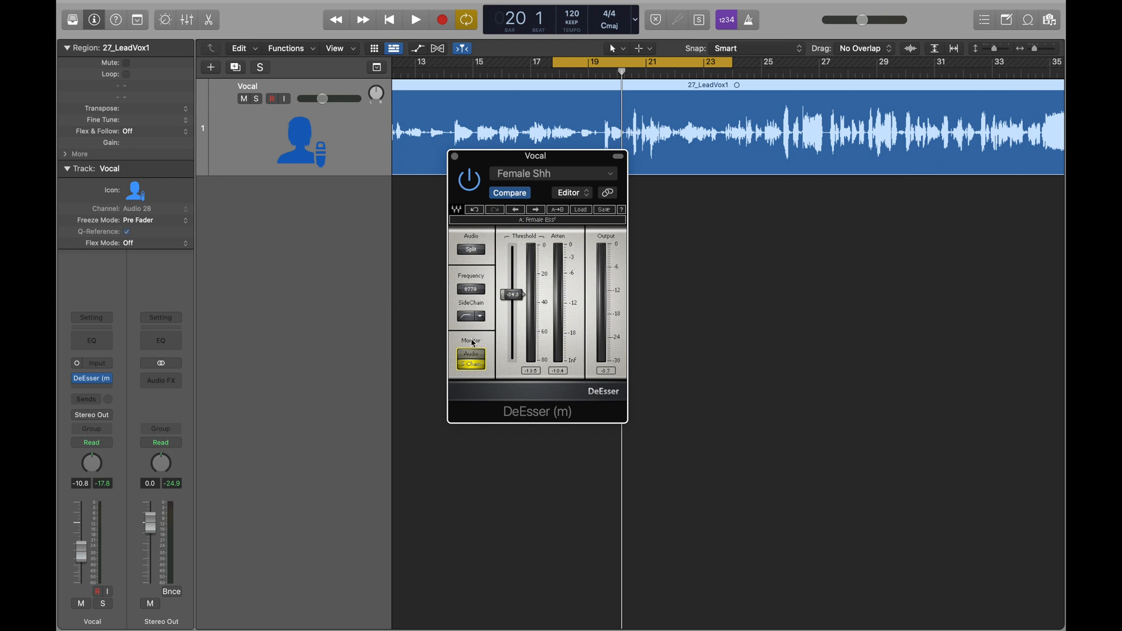
mouse_move(472, 348)
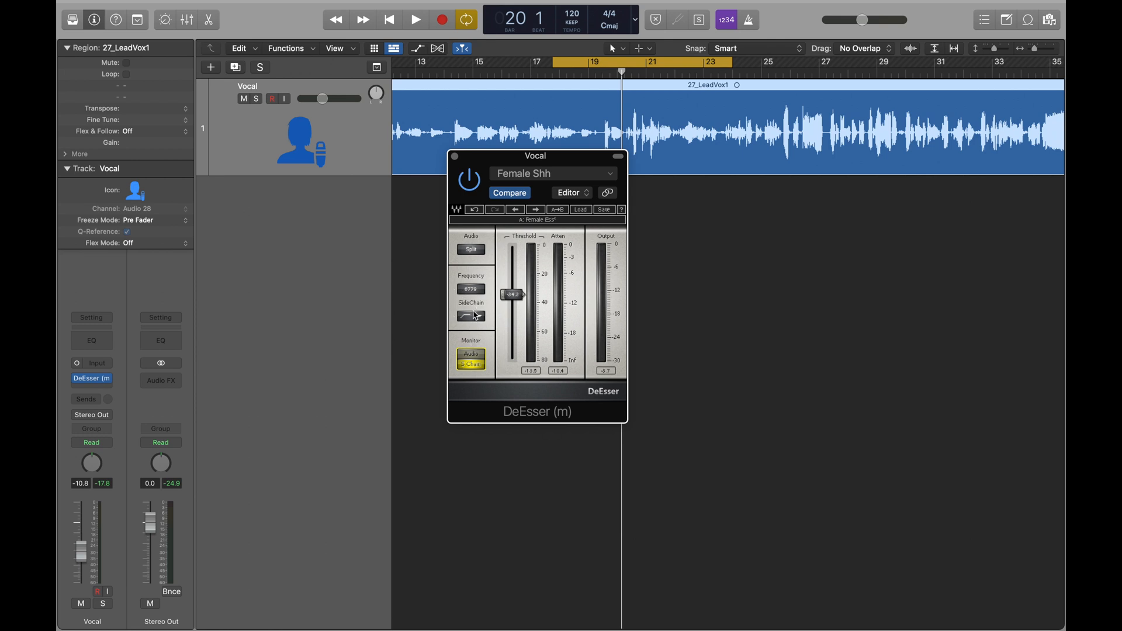
click(415, 20)
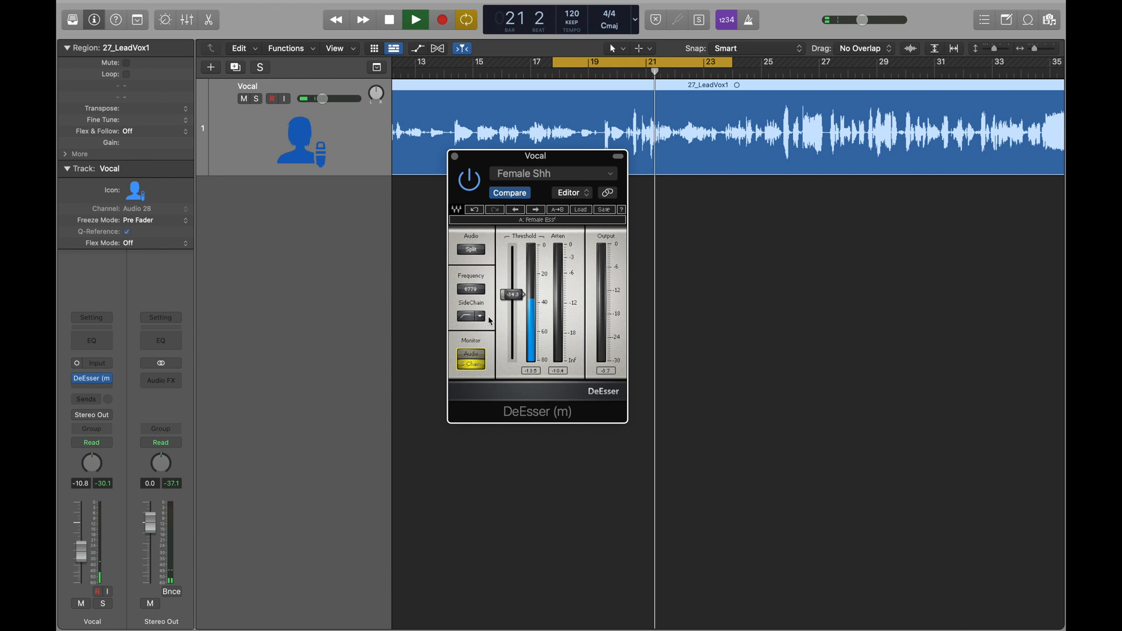
click(415, 19)
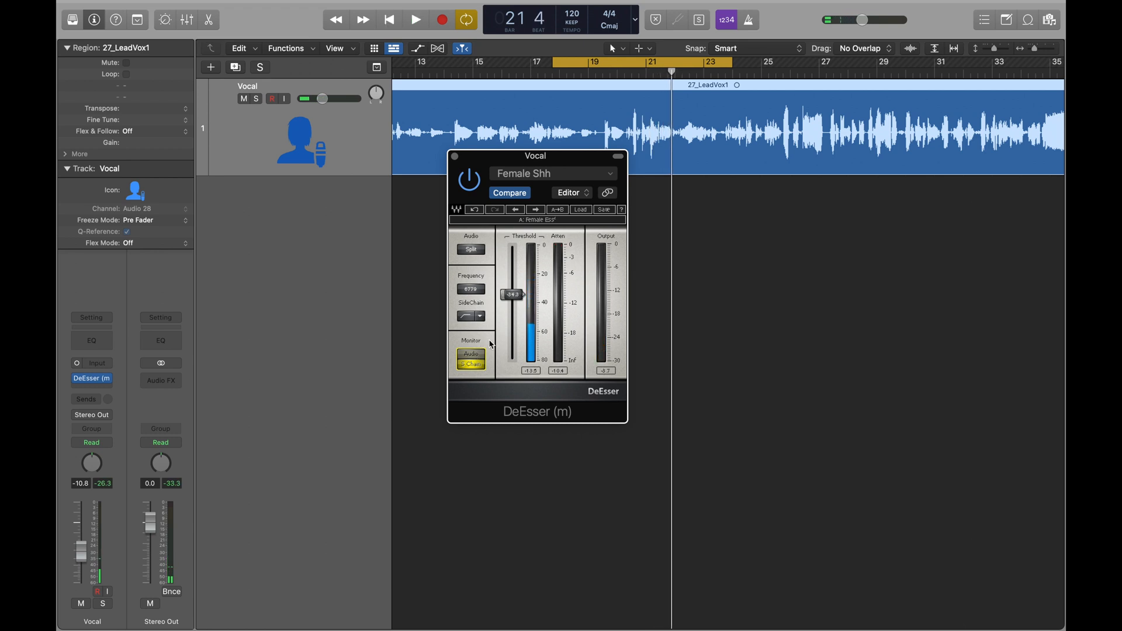
click(471, 353)
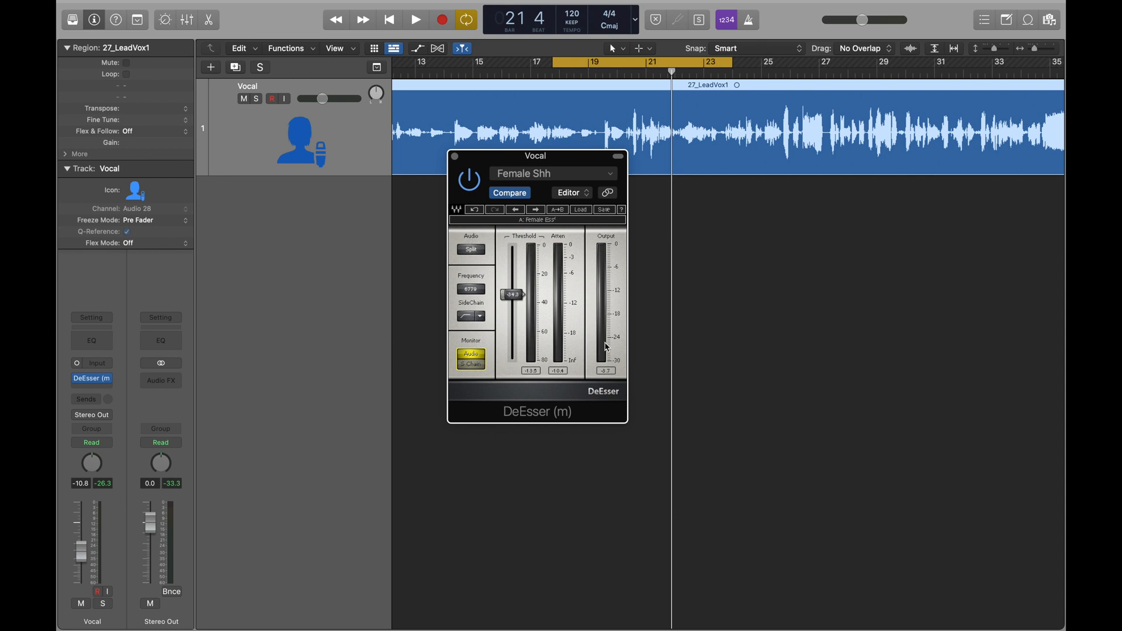
mouse_move(607, 291)
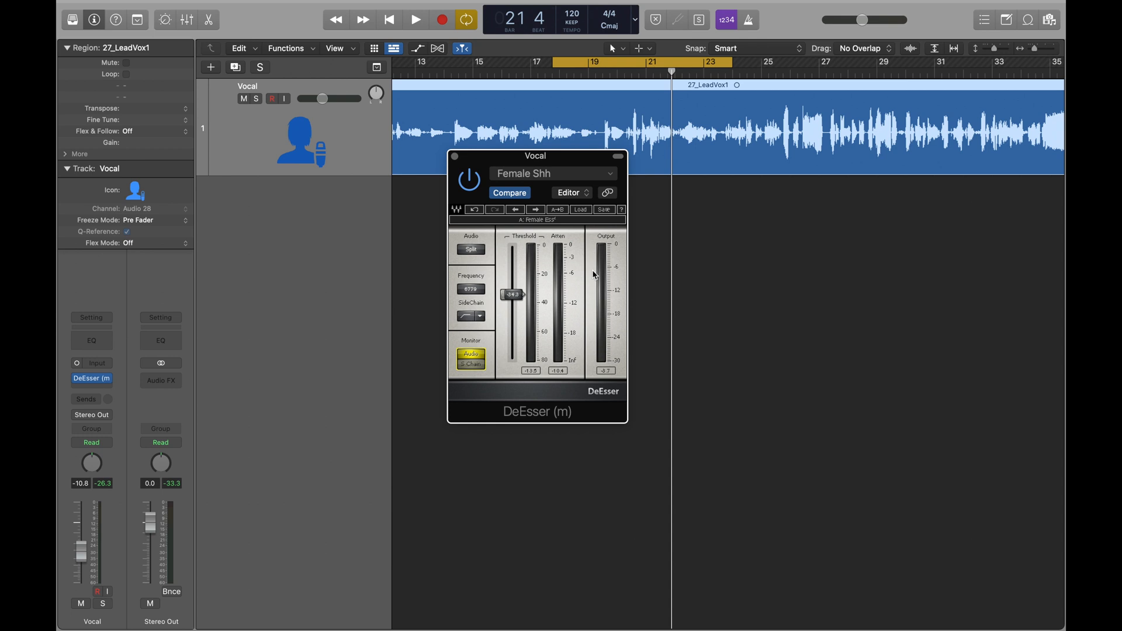
mouse_move(597, 285)
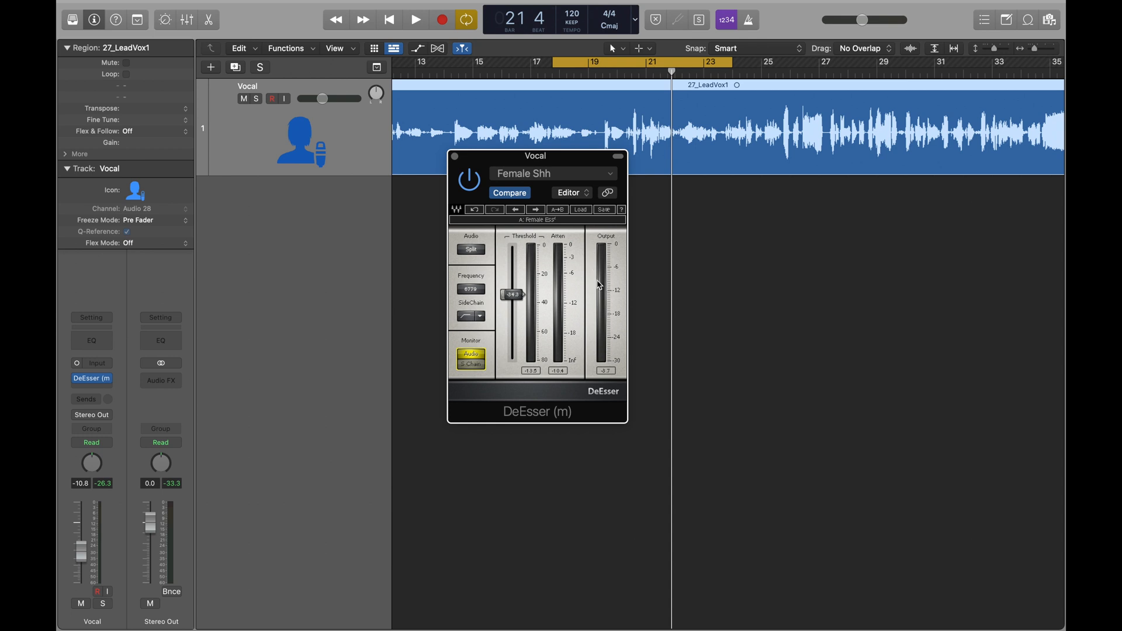
click(415, 20)
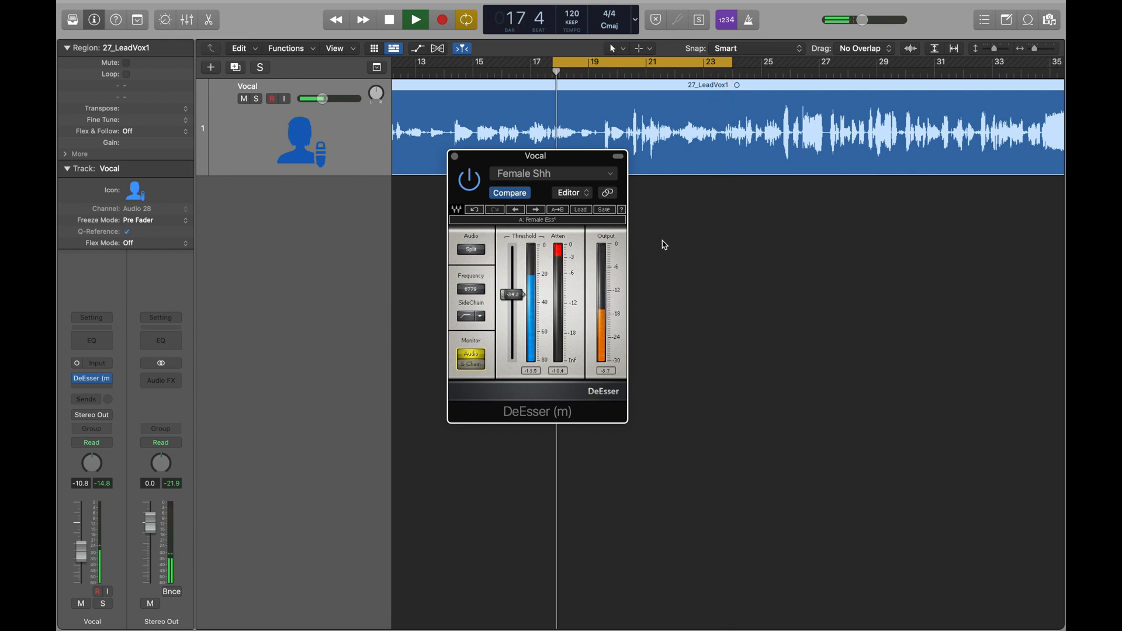
click(388, 20)
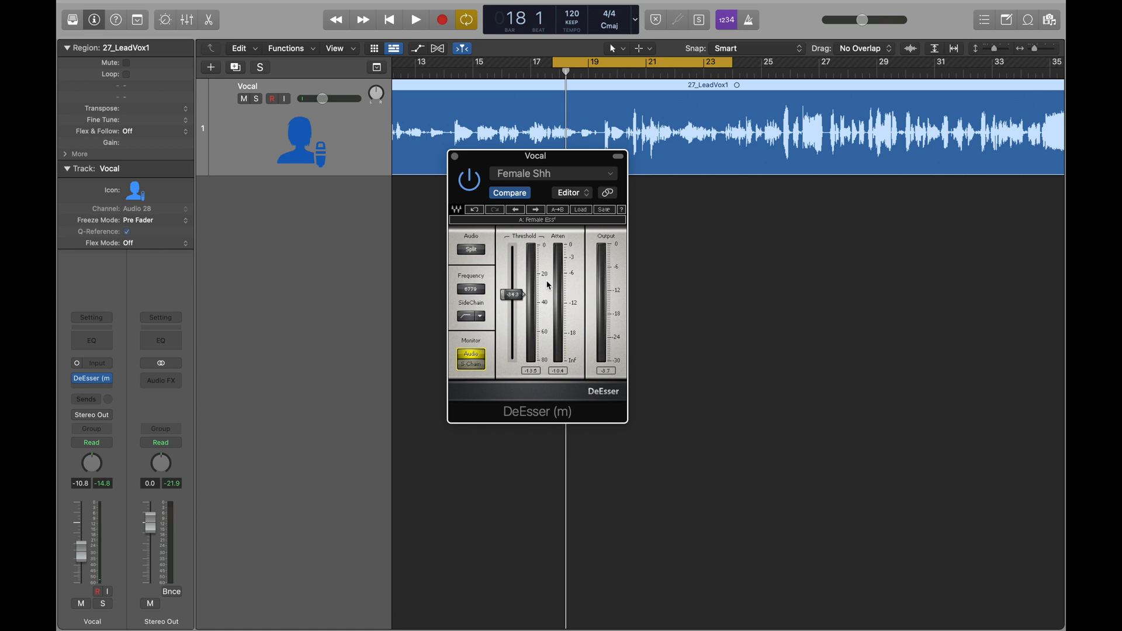
mouse_move(538, 233)
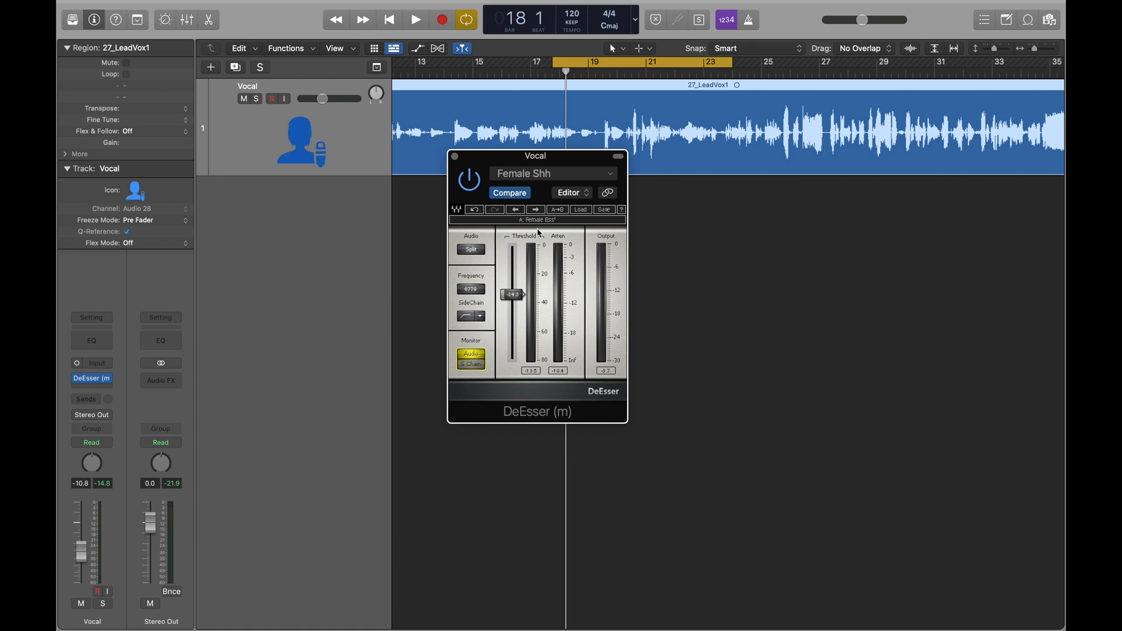
mouse_move(518, 277)
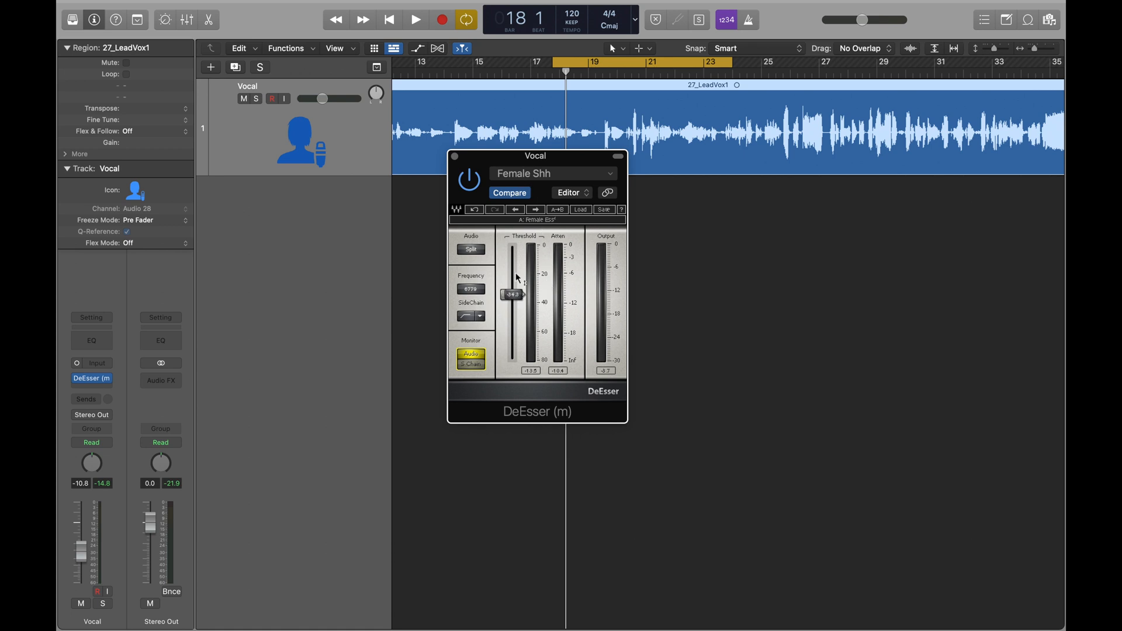